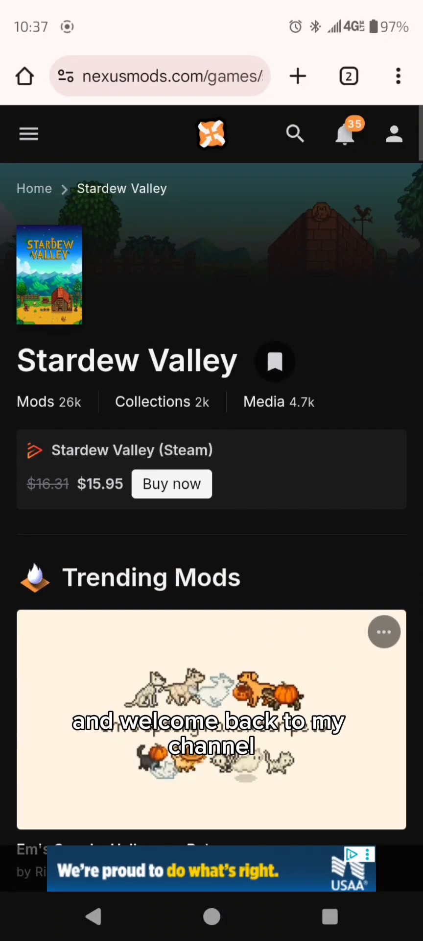
# Step: Scroll the Smart Crop Bubbles mod page down to its Files section and main file
pyautogui.scroll(-3)
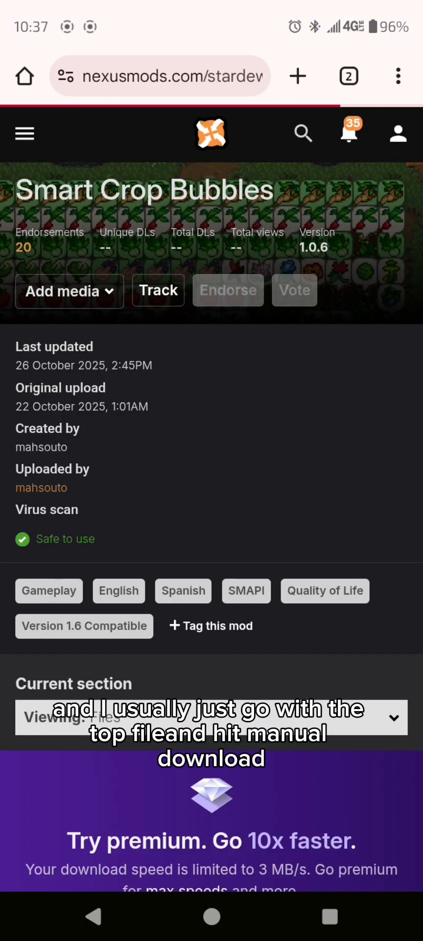
pyautogui.scroll(-3)
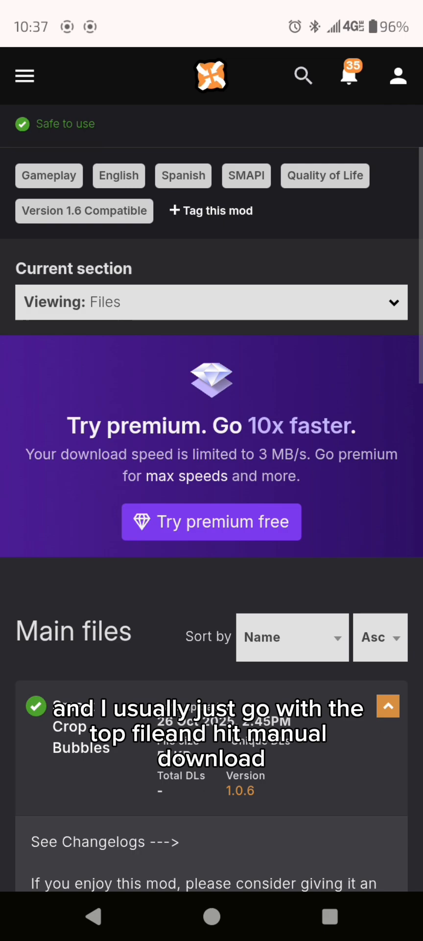
pyautogui.scroll(-3)
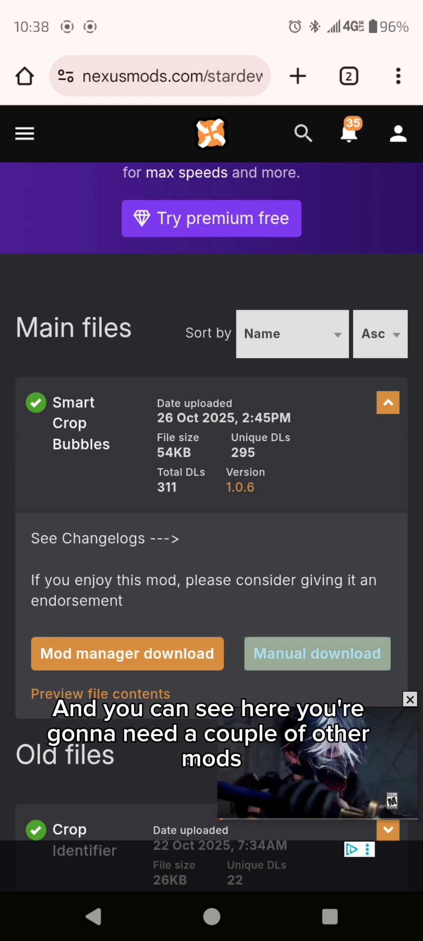
# Step: Request a manual download of Smart Crop Bubbles, accepting the GMCM, GMCM Options and SMAPI requirement notice
pyautogui.click(127, 653)
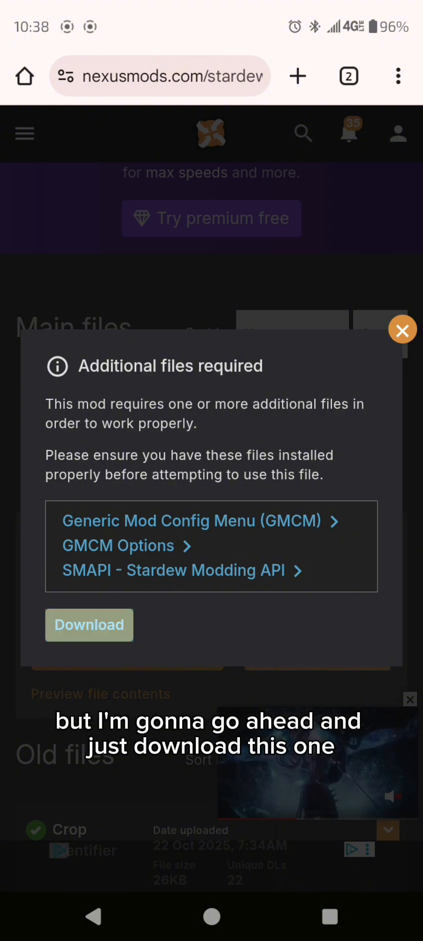
pyautogui.click(403, 331)
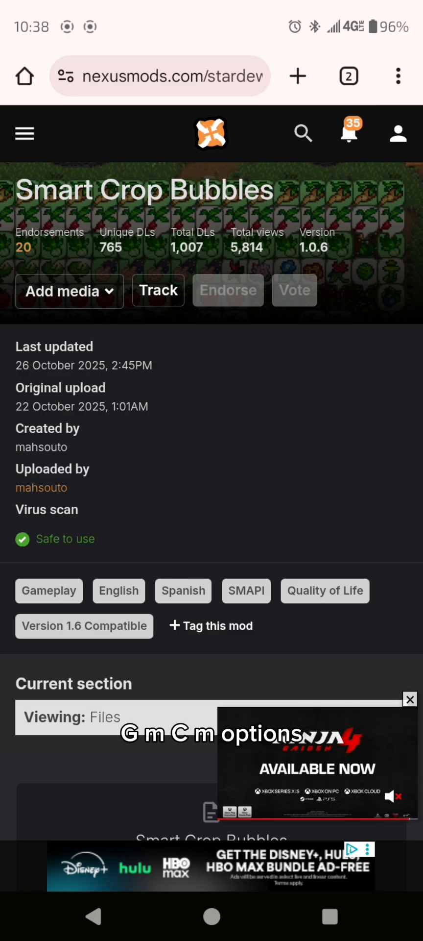
# Step: Download the 54 KB Smart Crop Bubbles file via the slow download option
pyautogui.scroll(-3)
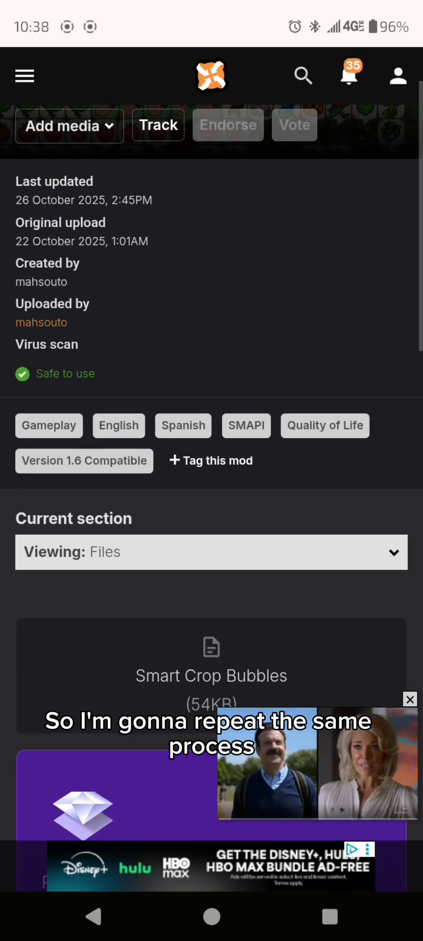
pyautogui.scroll(-3)
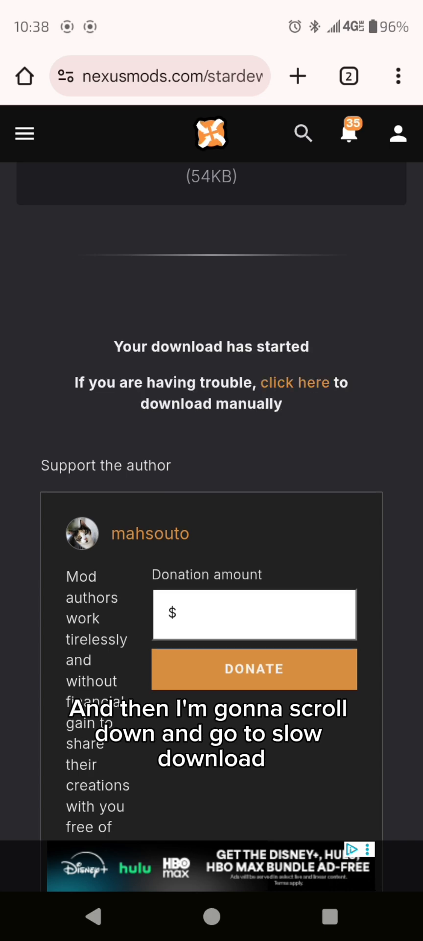
pyautogui.scroll(3)
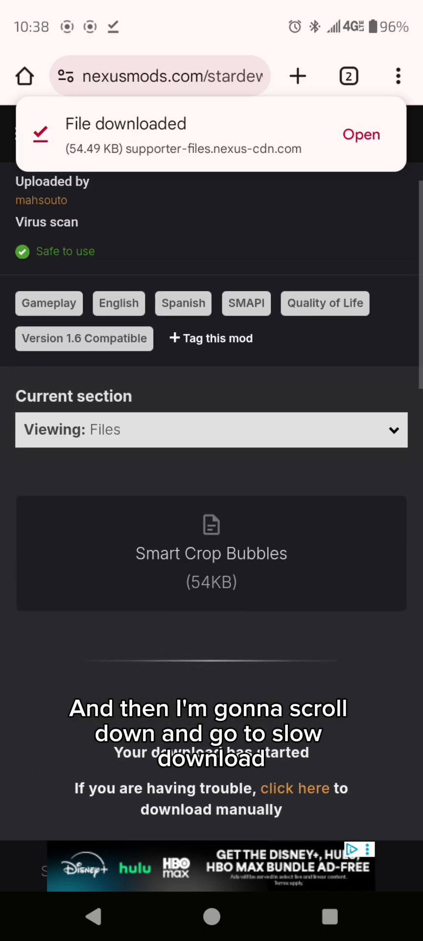
pyautogui.scroll(3)
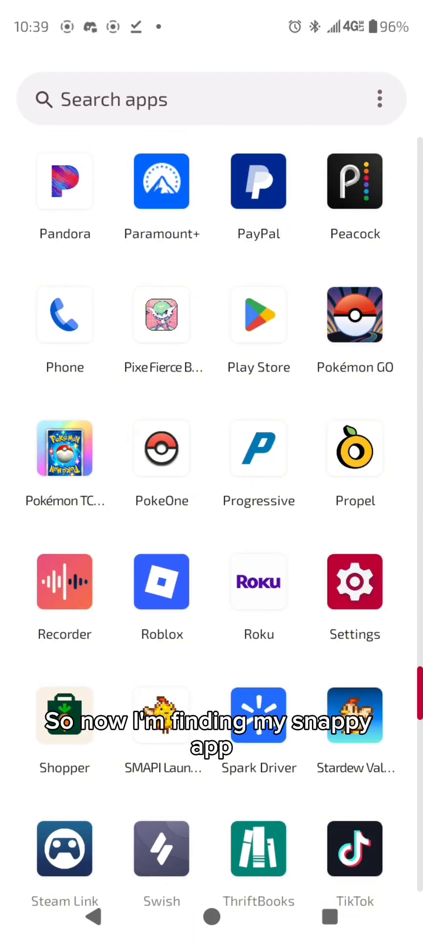
# Step: Install the GMCM Options 2.1.0 zip from SMAPI Launcher's Mod Manager, reaching 10 mods
pyautogui.click(161, 714)
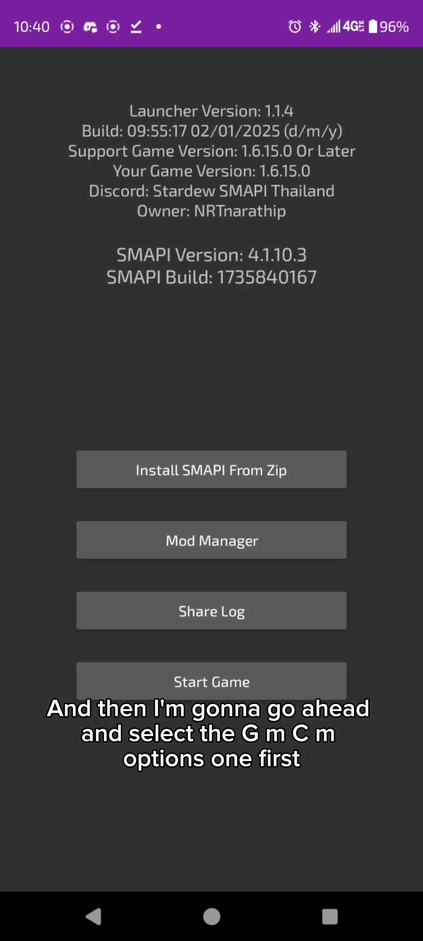
pyautogui.click(212, 540)
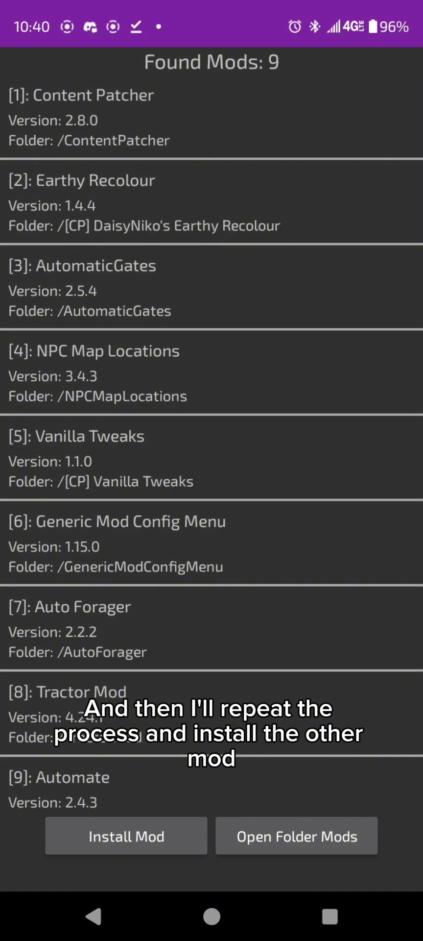
pyautogui.scroll(-3)
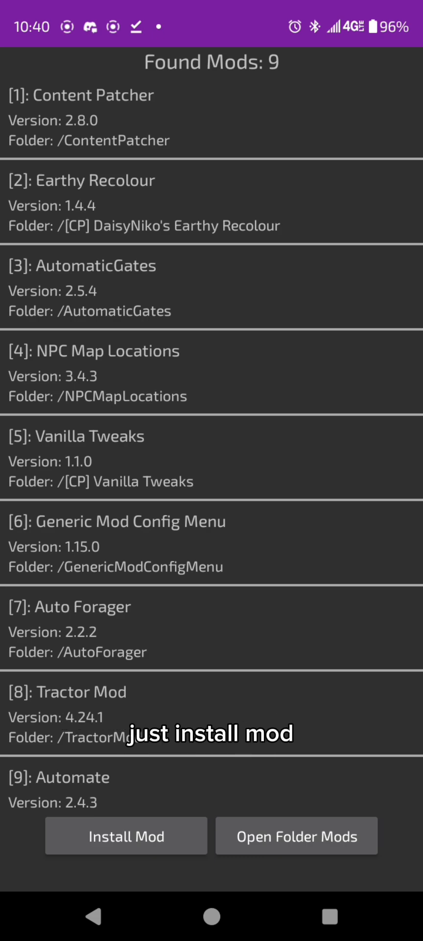
pyautogui.click(126, 835)
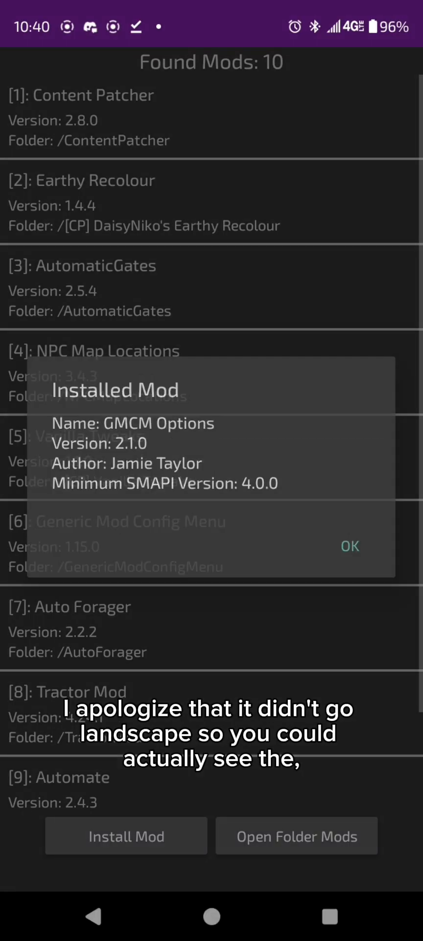
# Step: Add the Smart Crop Bubbles 1.0.6 zip, bringing the mod list to 11 mods
pyautogui.click(349, 546)
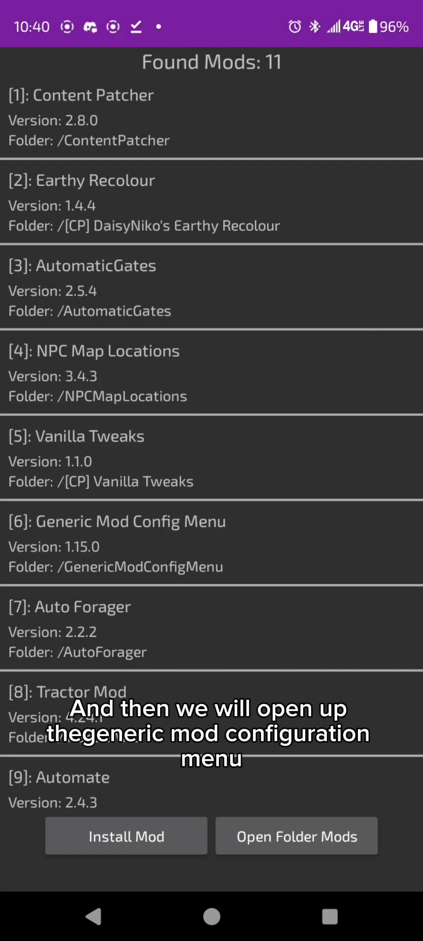
pyautogui.scroll(-3)
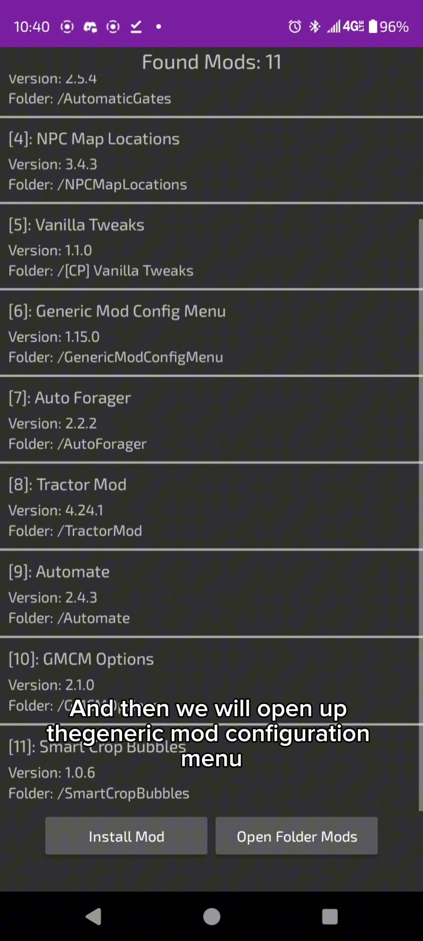
pyautogui.scroll(3)
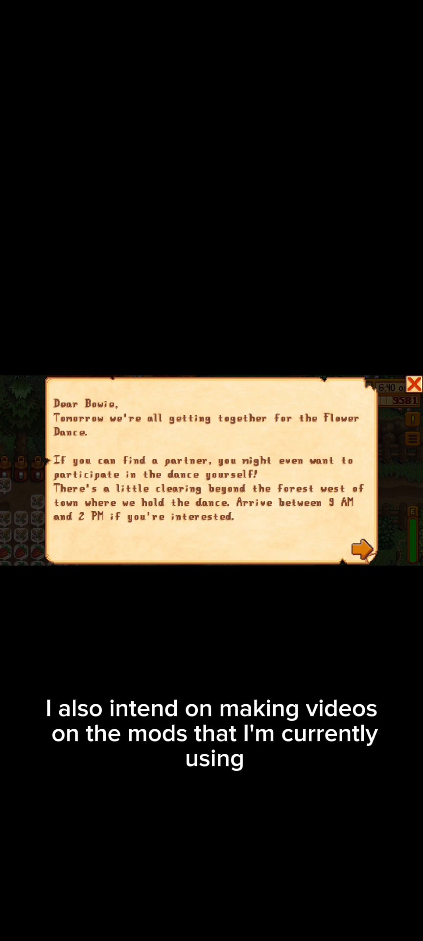
# Step: Turn the Flower Dance letter's page and close it to see the farm's crop bubbles
pyautogui.click(362, 549)
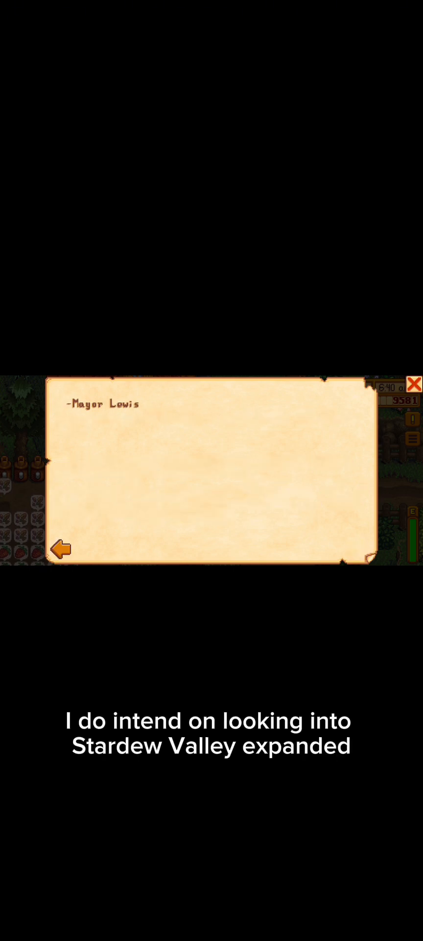
pyautogui.click(414, 383)
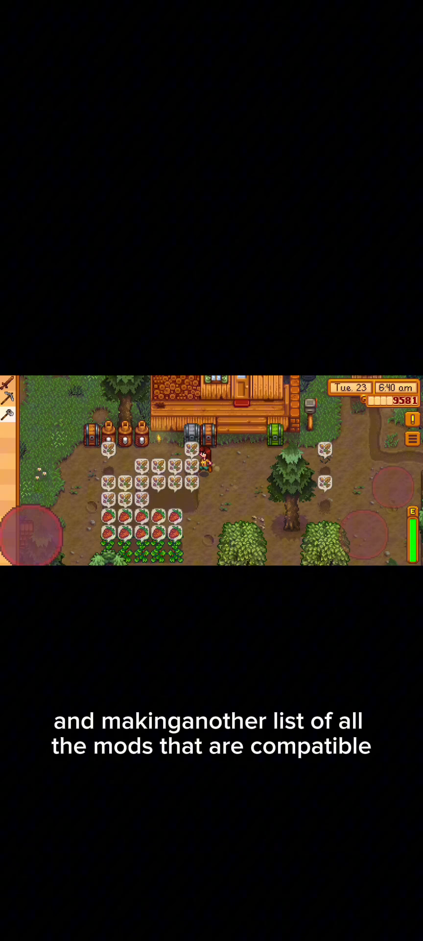